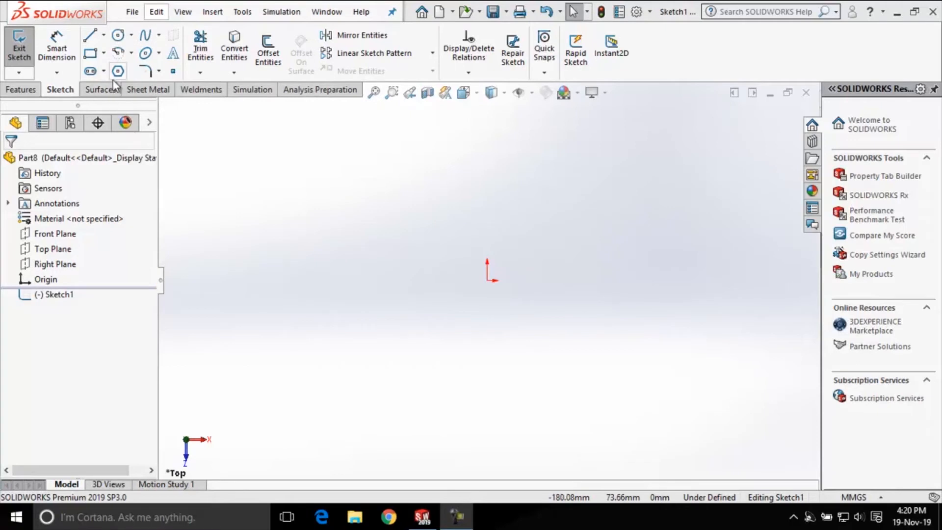
mouse_move(118, 71)
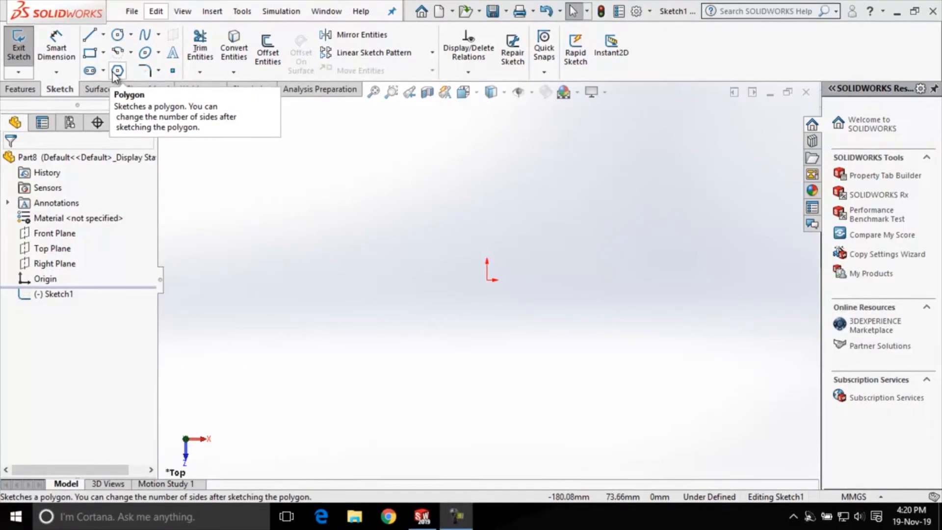
Step: Activate the Polygon tool with 6 sides in inscribed-circle mode
click(116, 68)
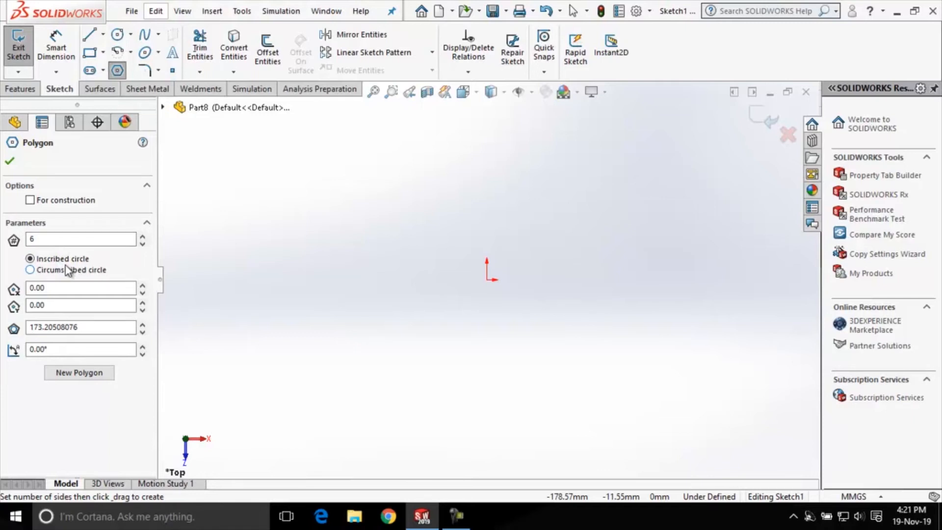
mouse_move(95, 181)
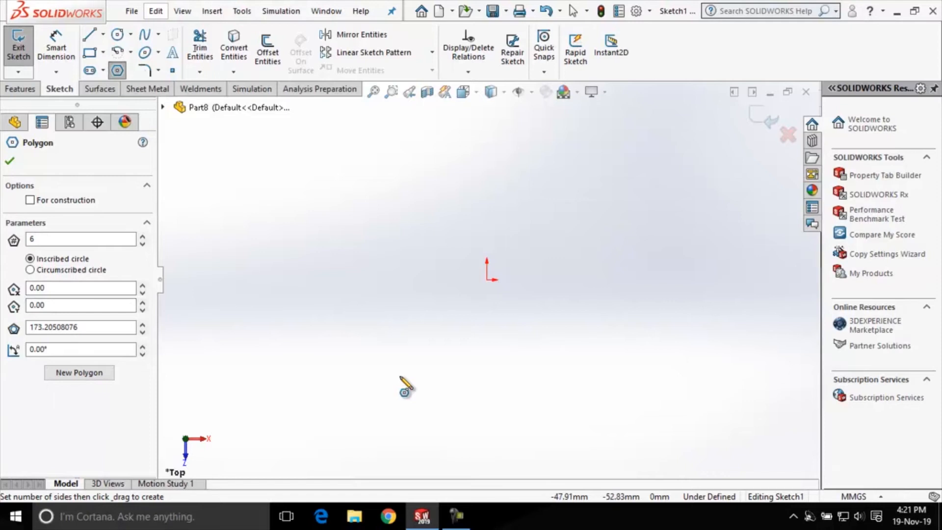
mouse_move(489, 308)
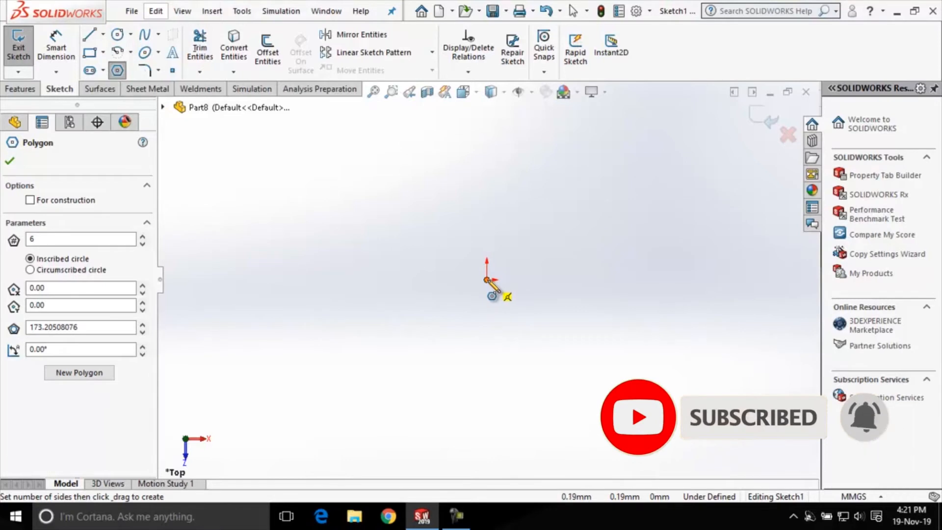
Step: Draw a hexagon centred on the origin with an inscribed circle about 111 mm across
drag(487, 280, 517, 300)
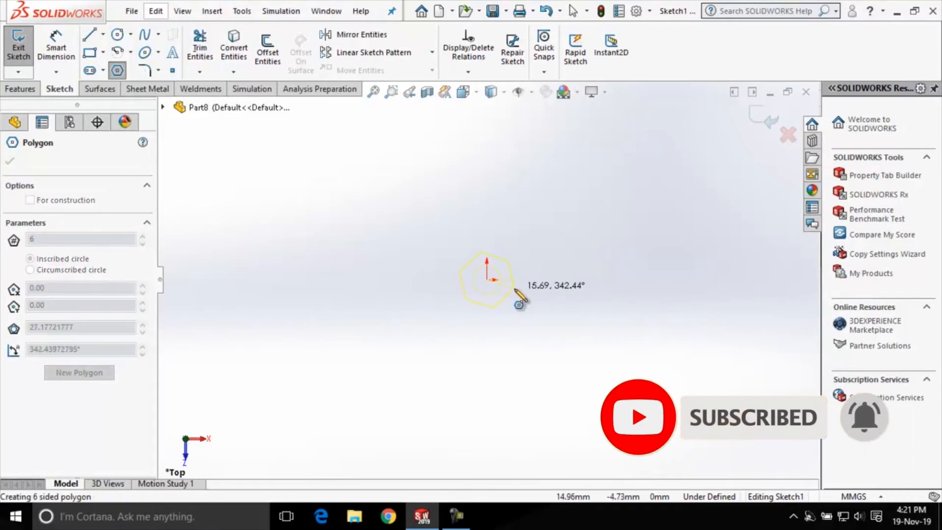
drag(517, 297, 580, 300)
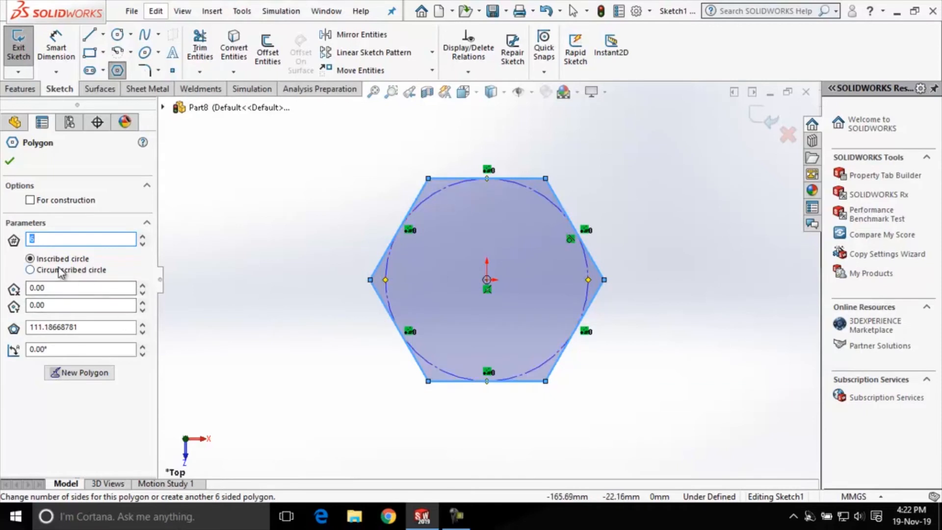
mouse_move(49, 272)
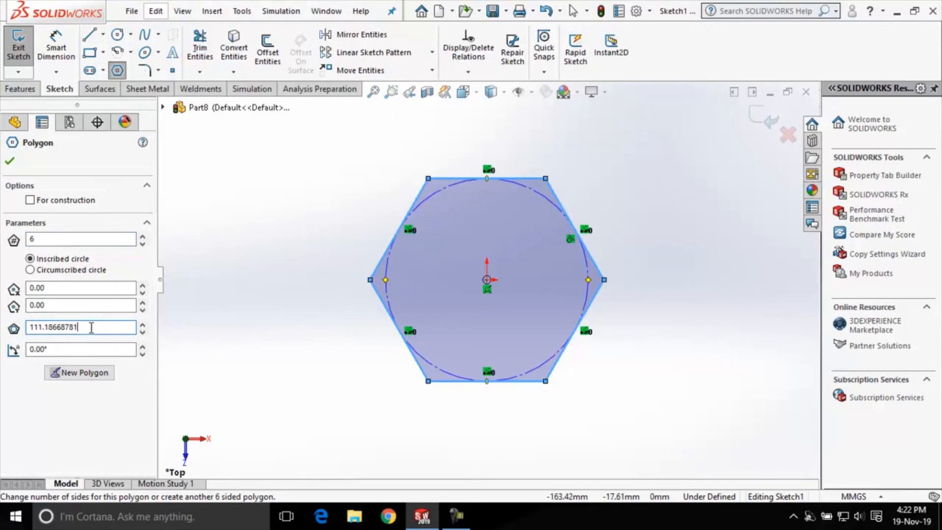
Step: Resize the hexagon's inscribed circle to 120 mm diameter
text(120.00)
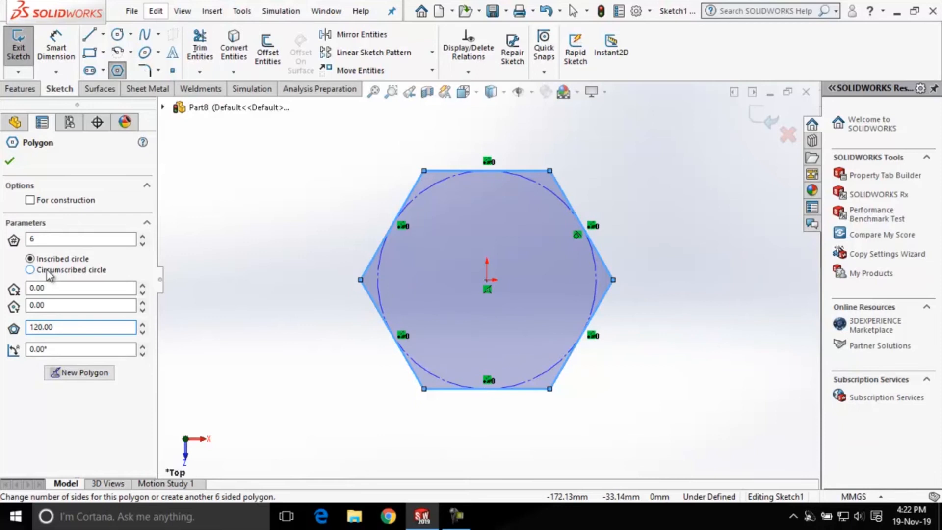
Step: Switch the centred polygon to circumscribed-circle sizing and make it 8-sided
click(29, 270)
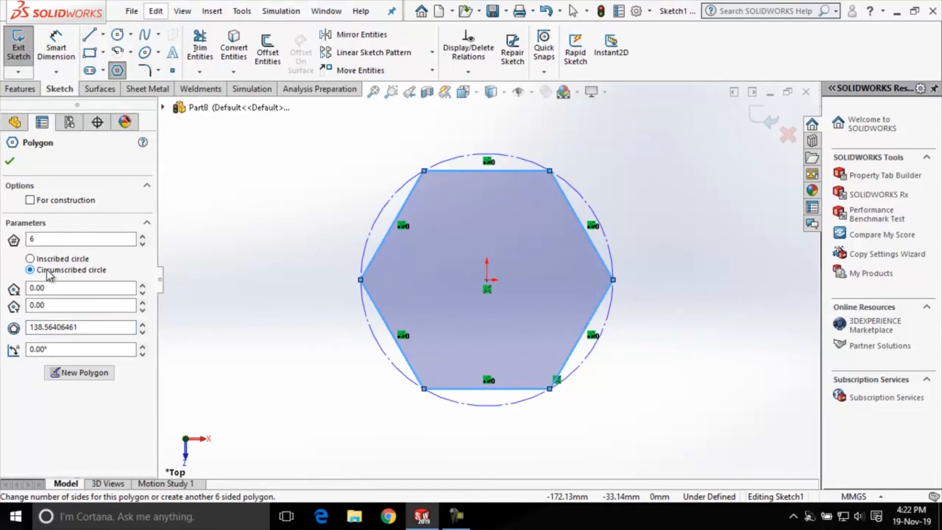
click(78, 238)
text(8)
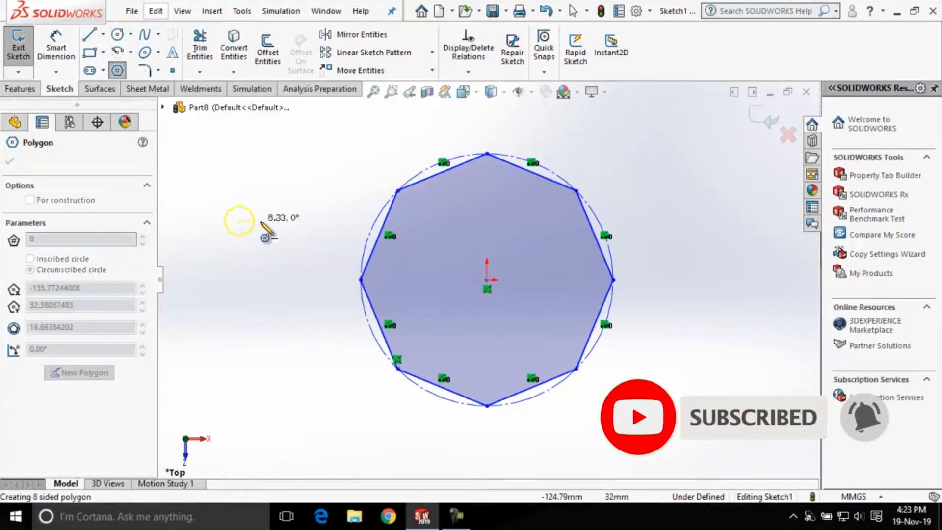
Step: Draw a smaller octagon left of the large one, circumscribed circle about 78 mm
drag(240, 221, 304, 229)
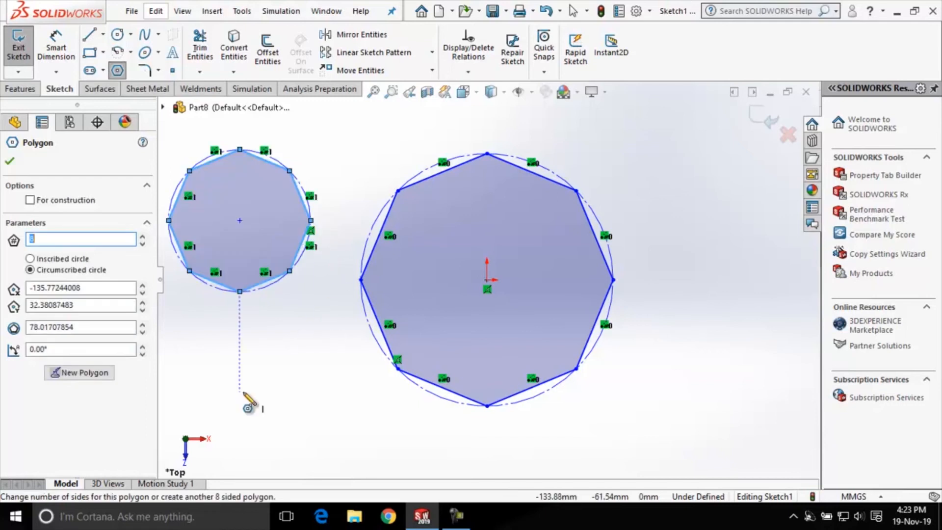
mouse_move(312, 212)
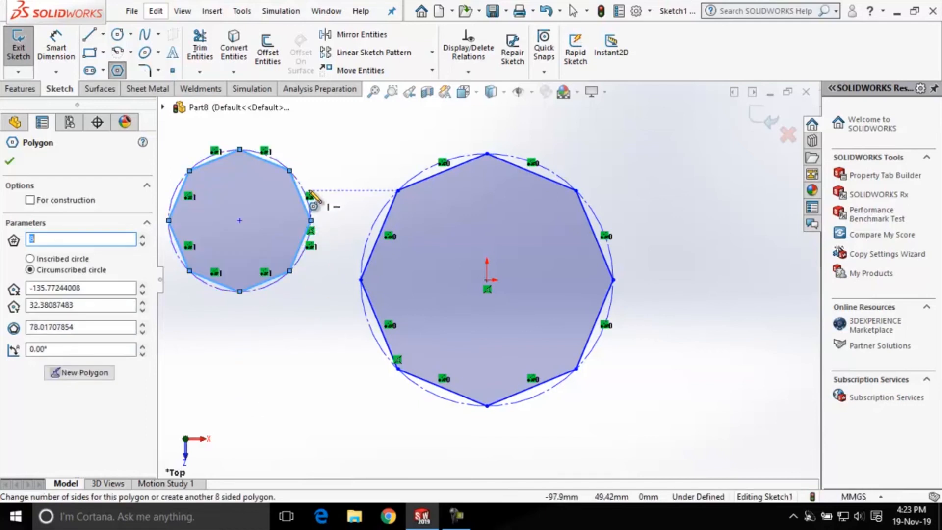
mouse_move(286, 139)
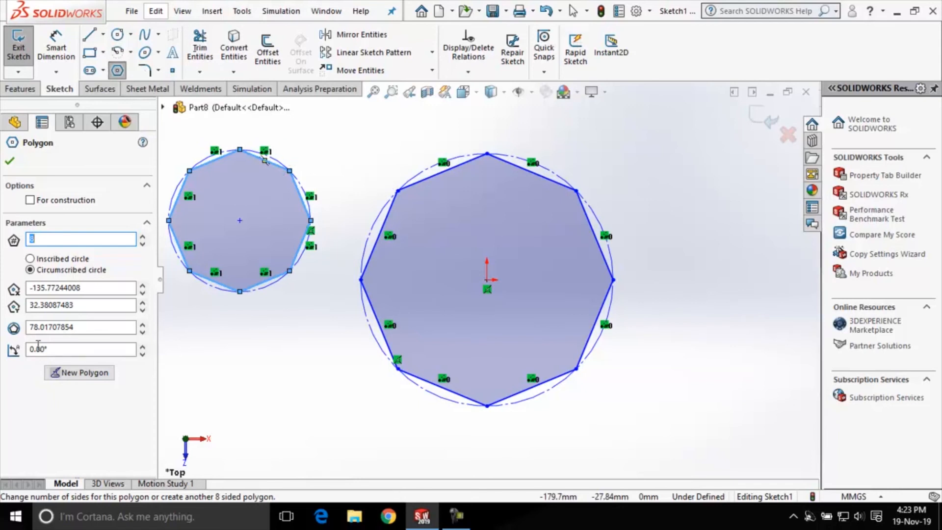
mouse_move(73, 336)
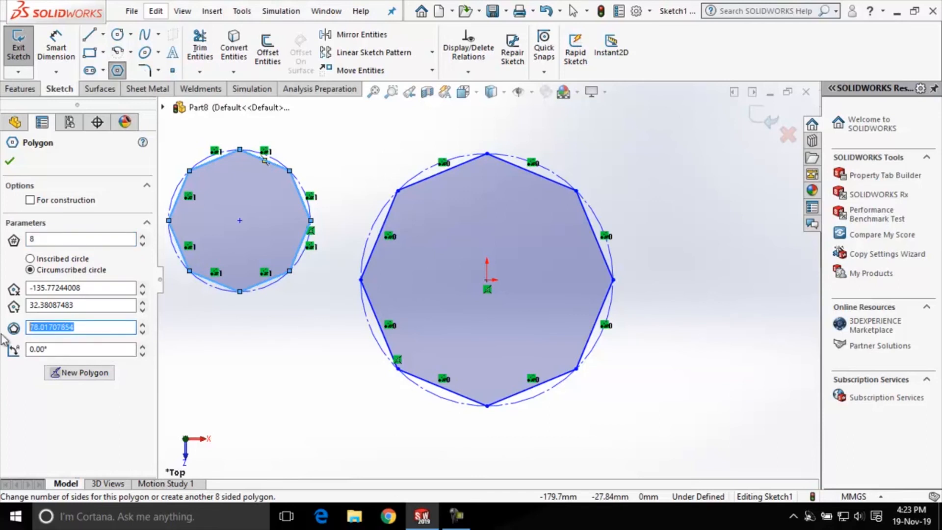
Step: Enter 100 mm as the small octagon's circumscribed circle diameter
text(100)
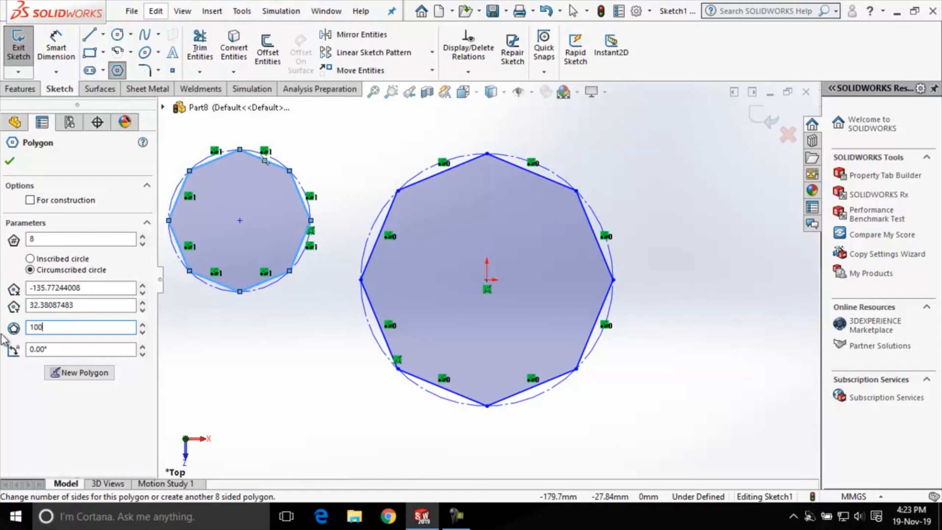